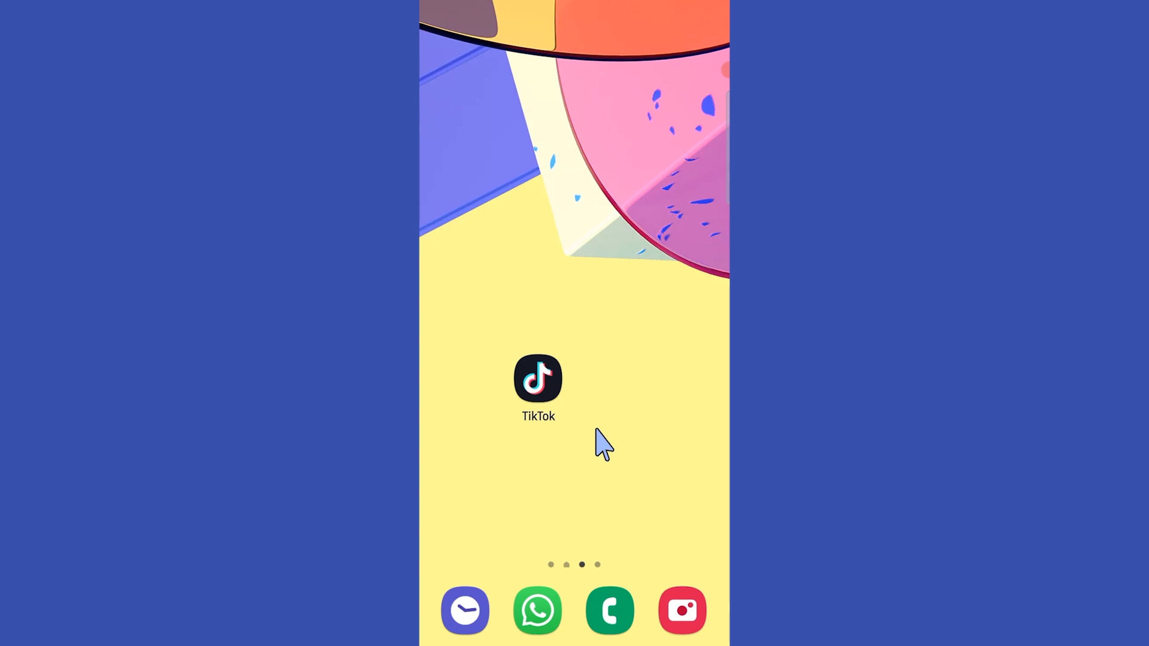
pyautogui.moveTo(641, 352)
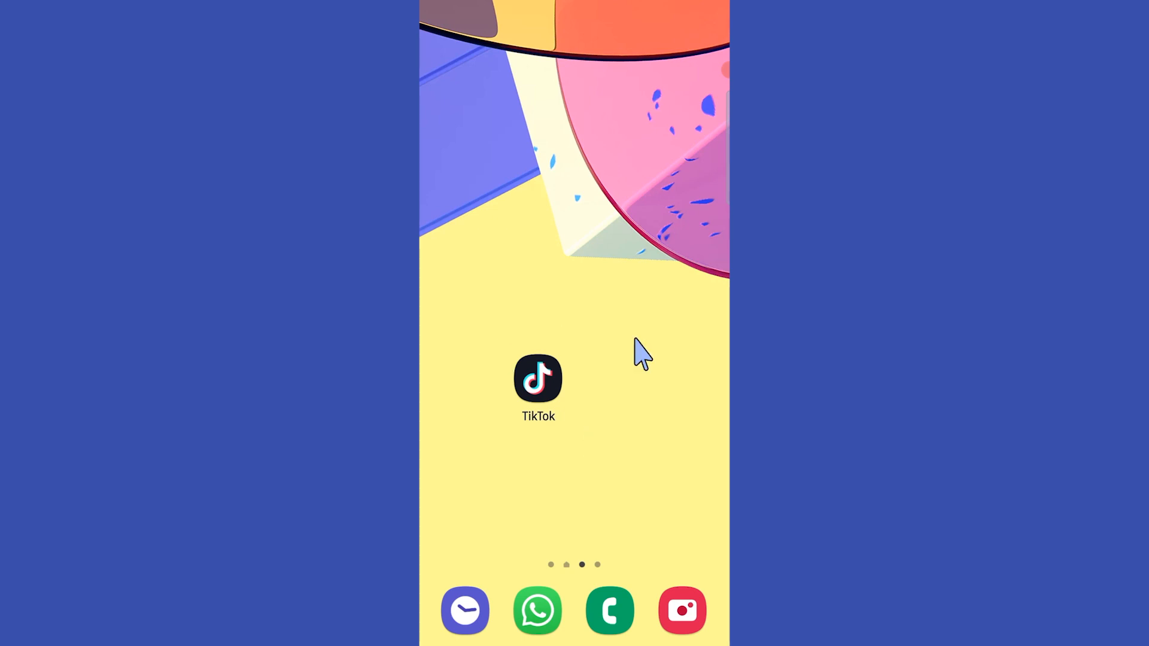
# - Launch TikTok from the home screen so it loads on the Profile tab
pyautogui.click(539, 379)
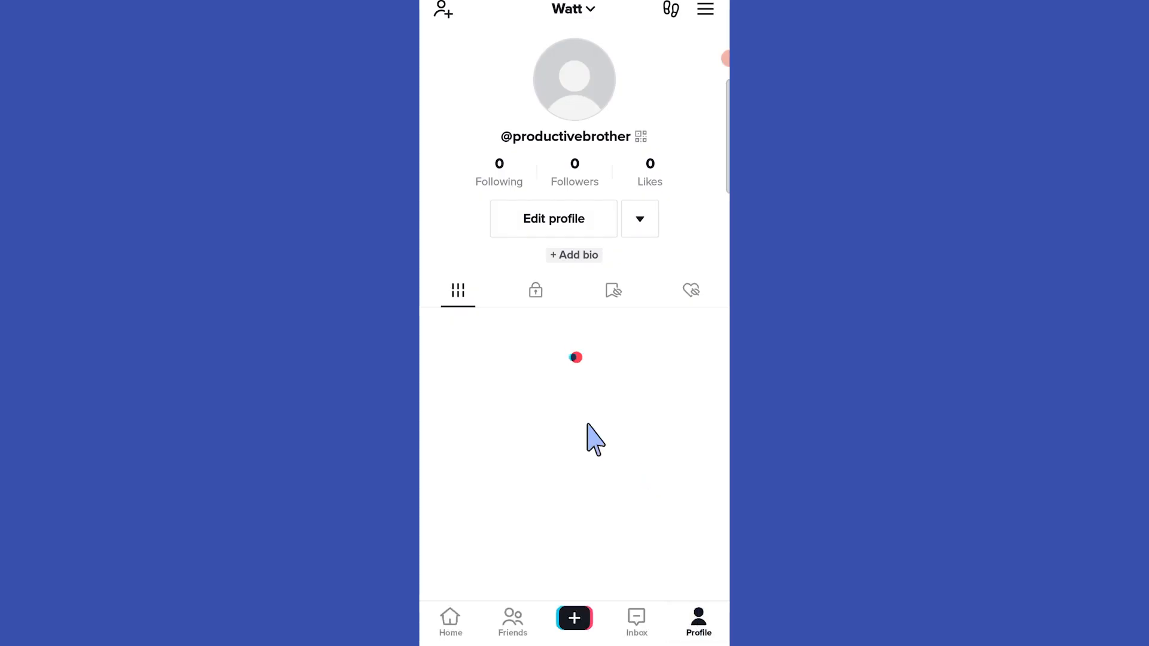
pyautogui.moveTo(601, 198)
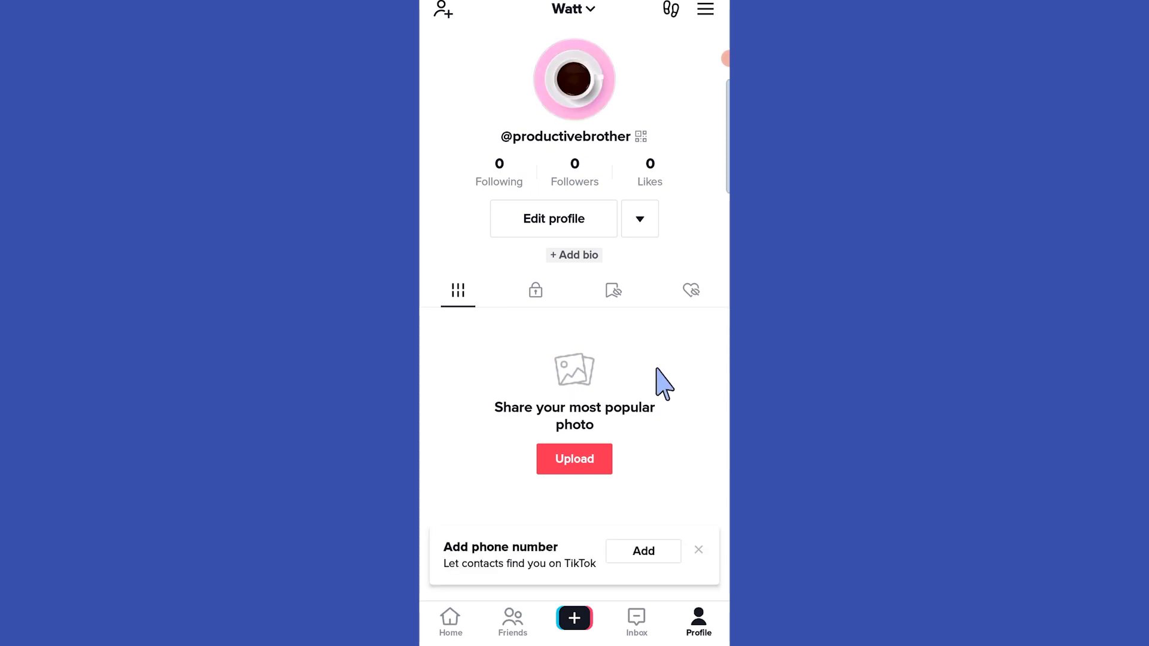
pyautogui.moveTo(630, 249)
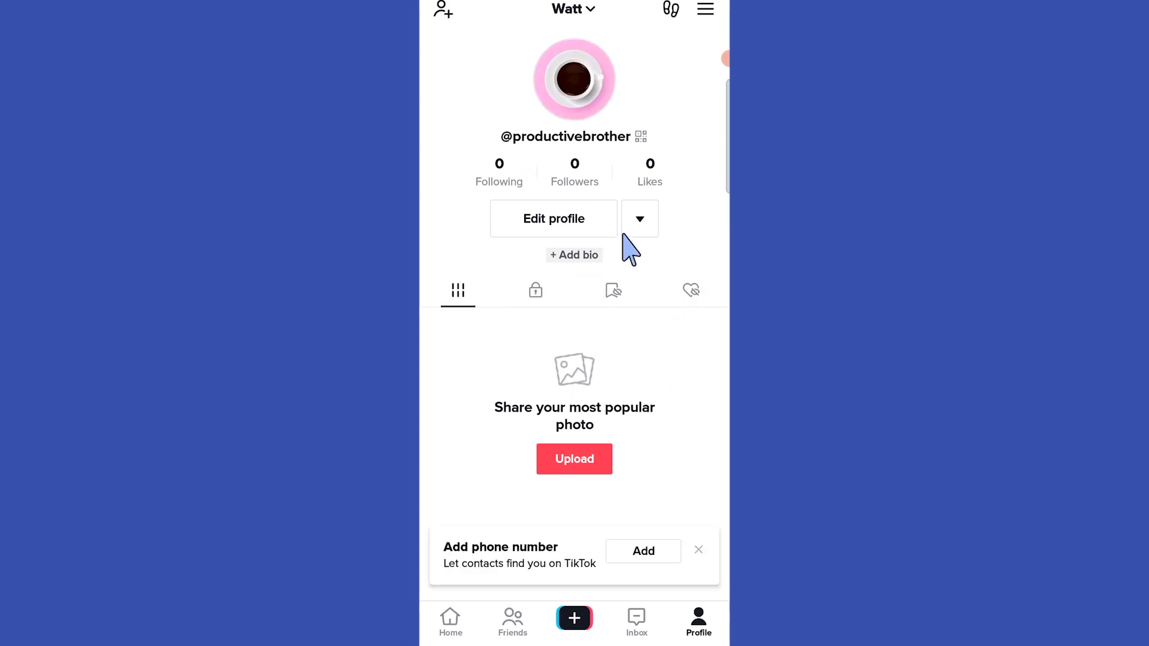
pyautogui.moveTo(643, 286)
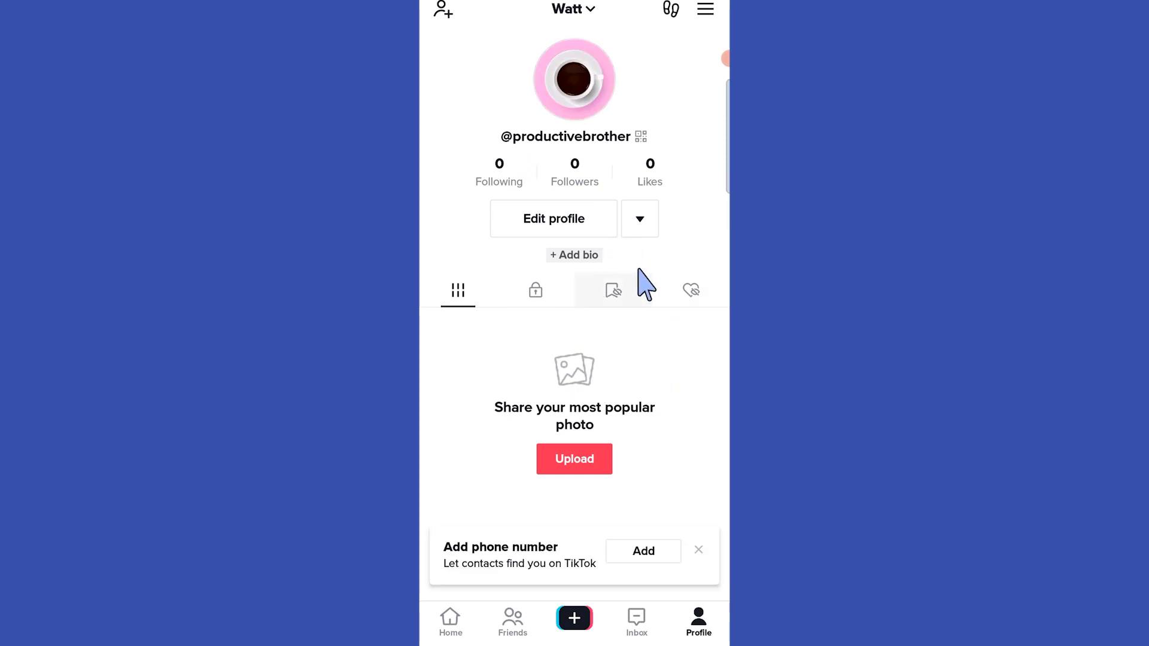
pyautogui.moveTo(604, 286)
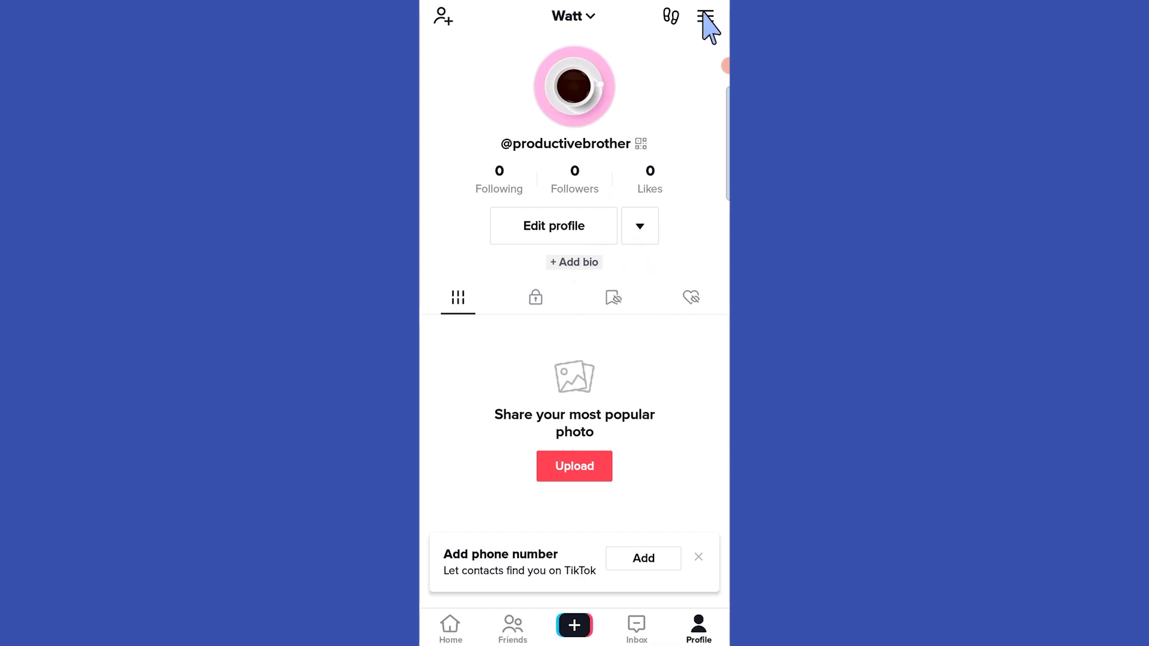
# - Go from the profile's three-line menu to the Settings and privacy page
pyautogui.click(705, 16)
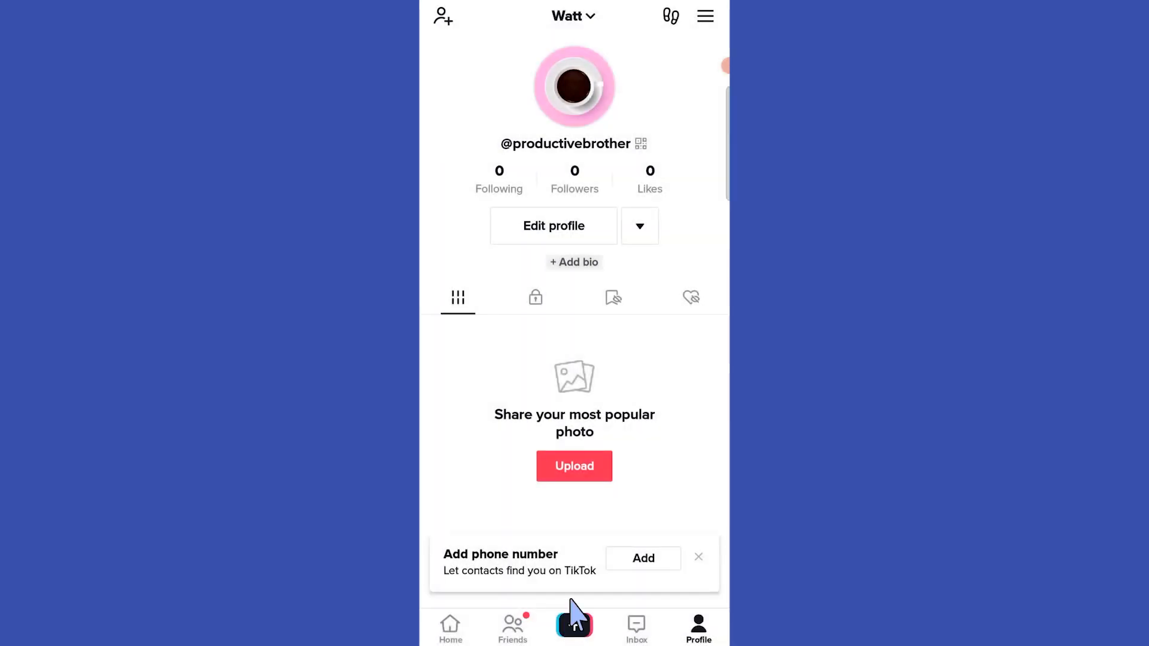
pyautogui.click(704, 16)
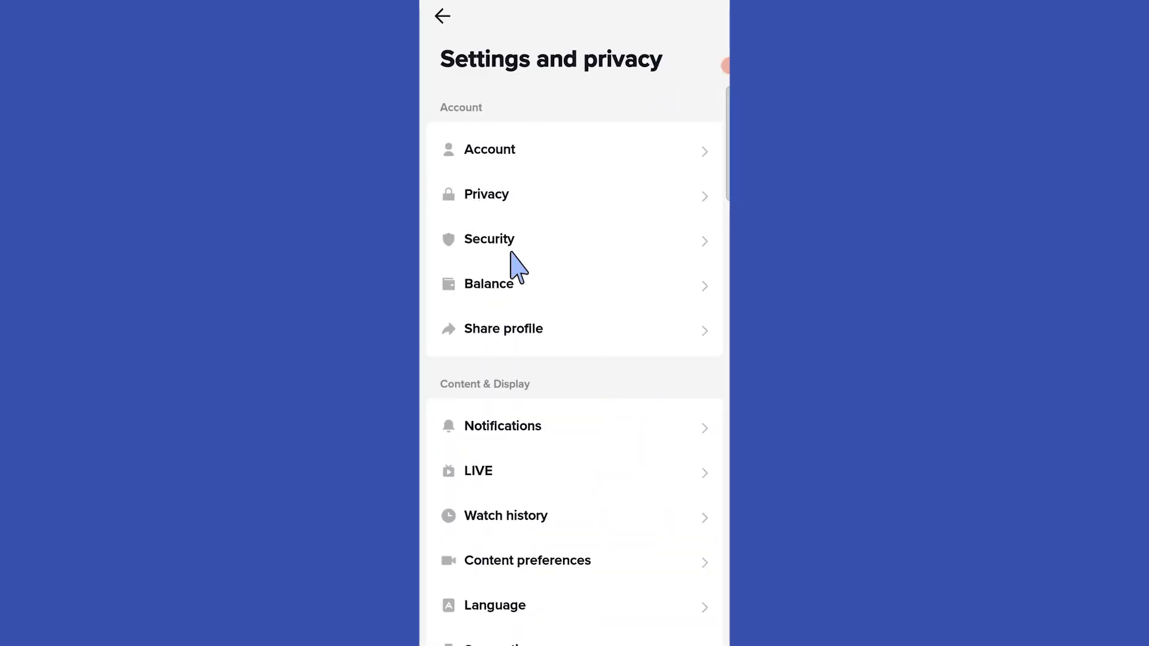
pyautogui.moveTo(500, 206)
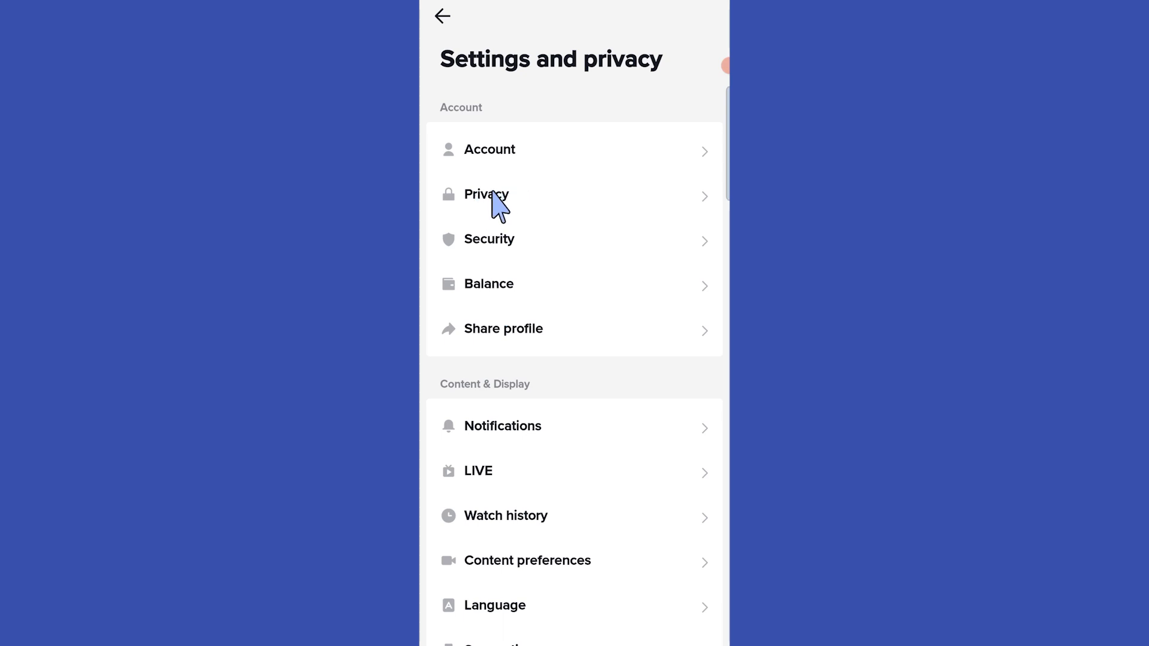
# - Open Privacy under the Account section of Settings and privacy
pyautogui.click(486, 194)
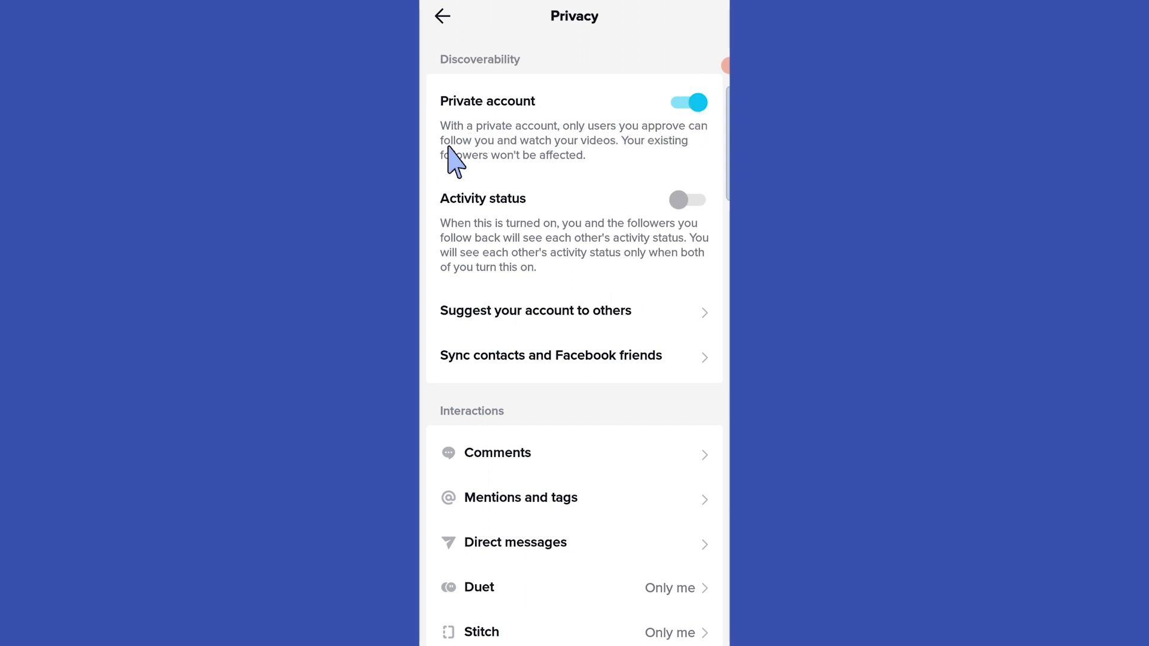
pyautogui.moveTo(685, 136)
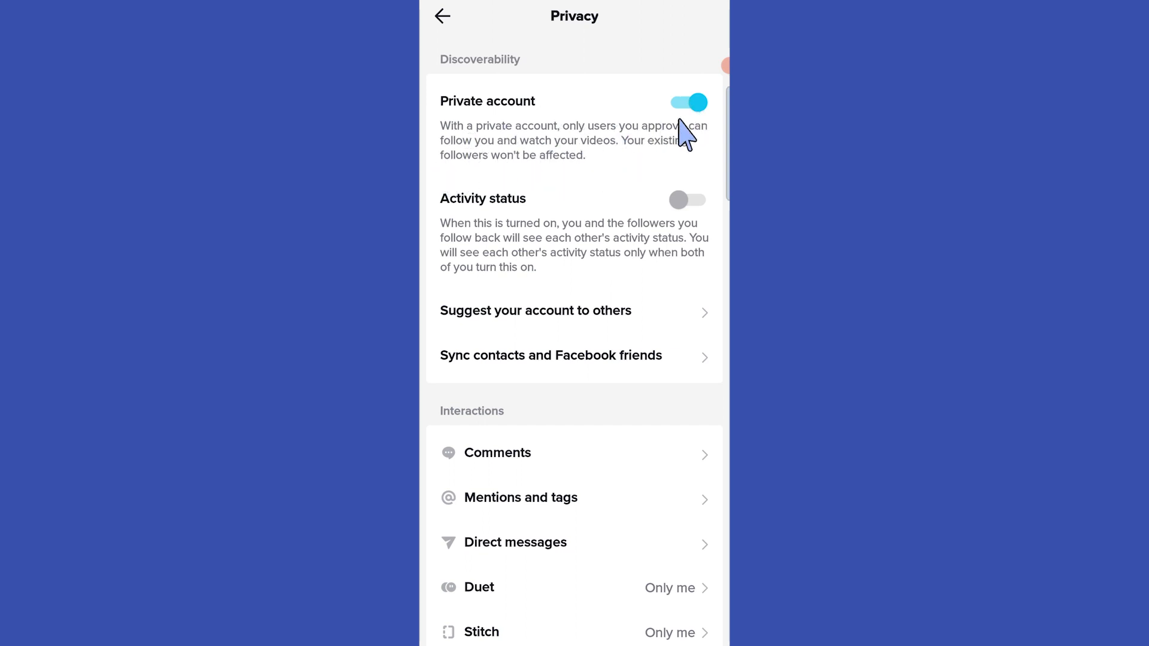
# - Switch off Private account and confirm 'Switch to public account?' with Switch
pyautogui.click(686, 103)
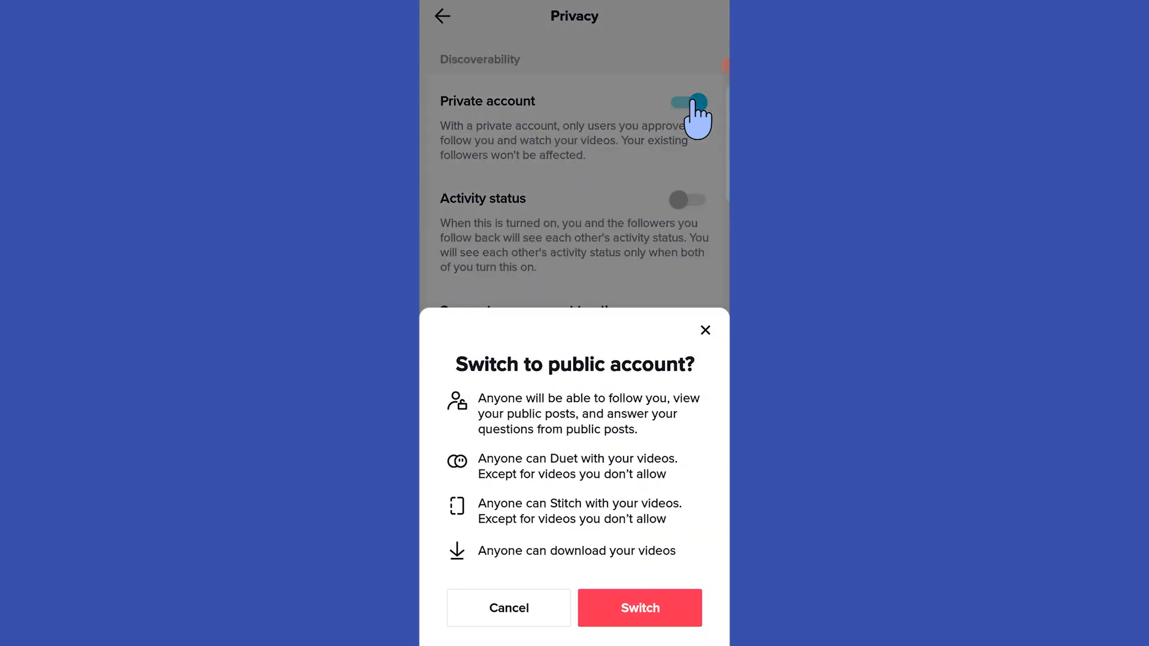
pyautogui.moveTo(601, 601)
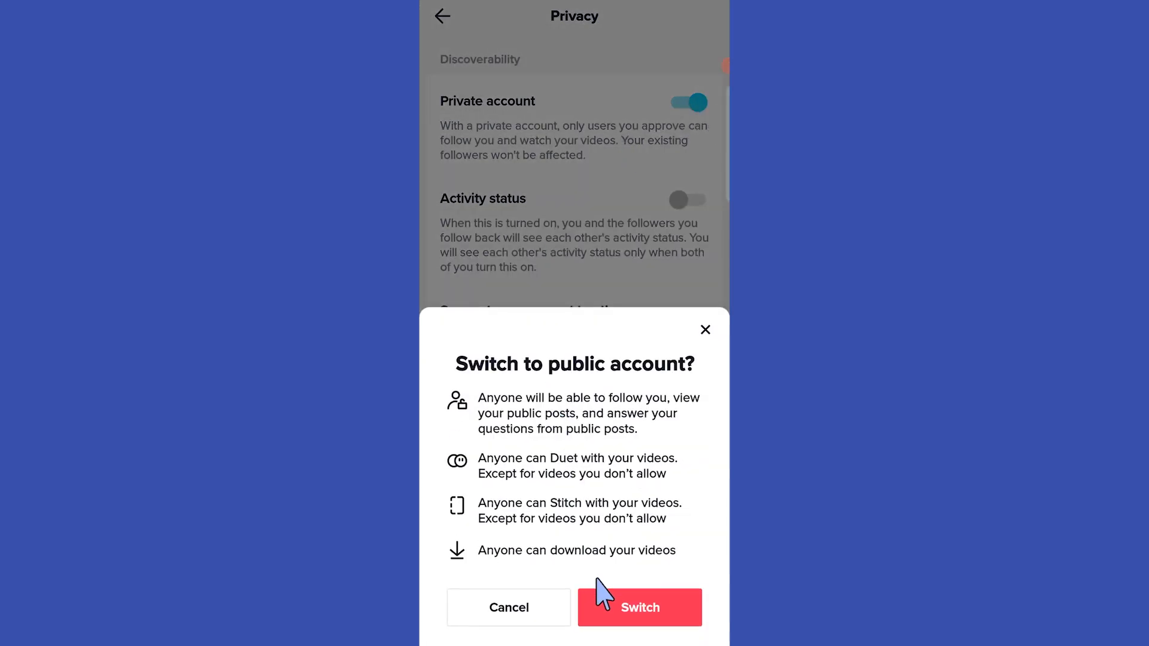
pyautogui.moveTo(632, 612)
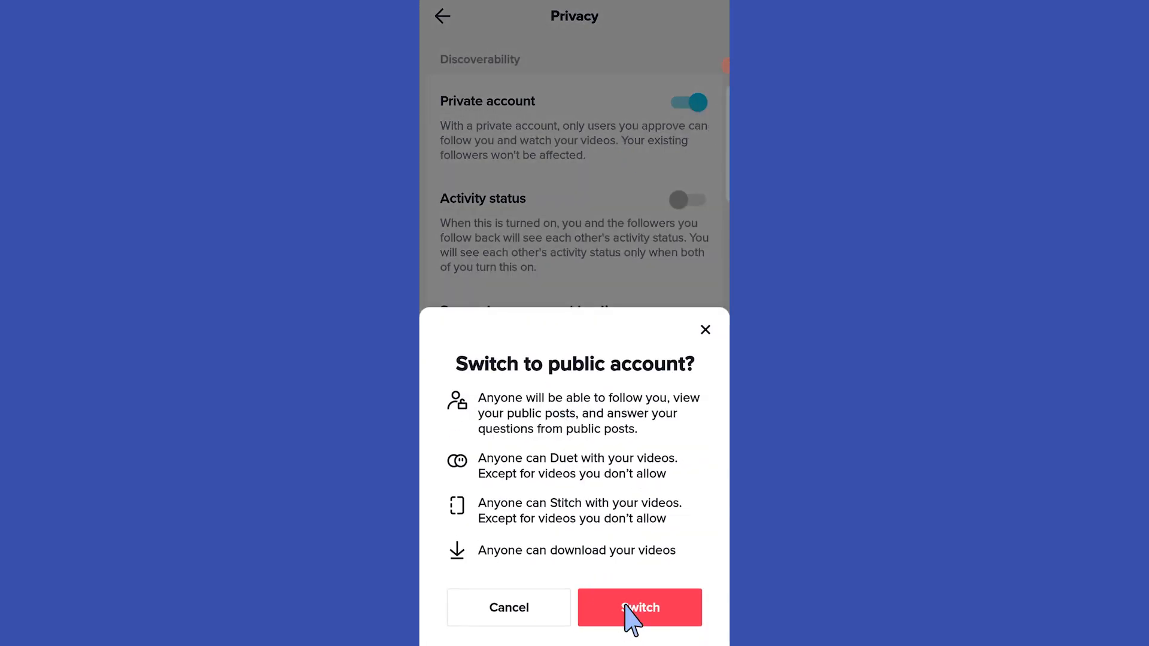
pyautogui.click(639, 608)
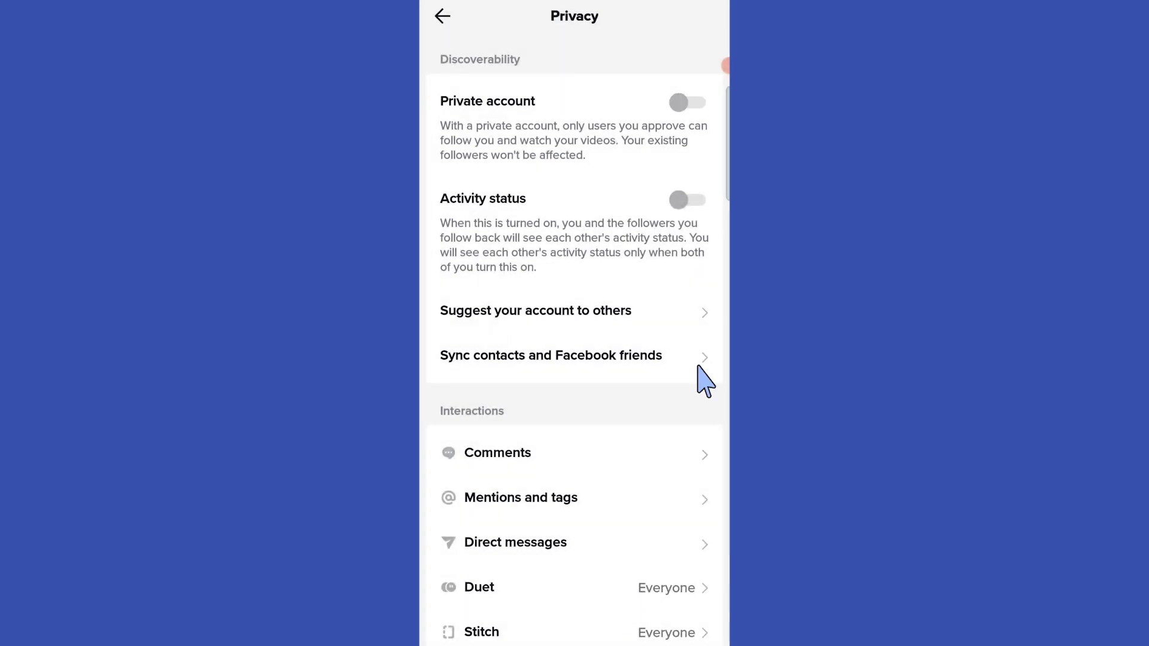